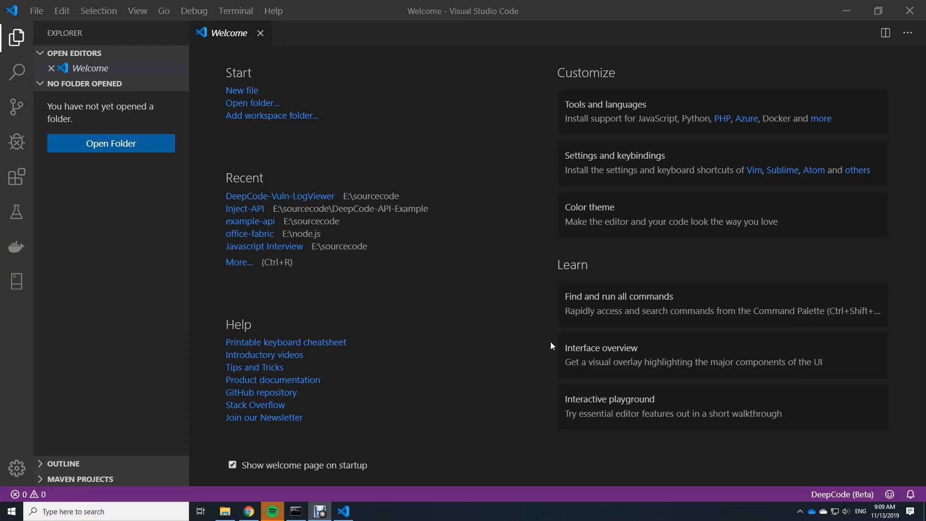
pyautogui.moveTo(833, 483)
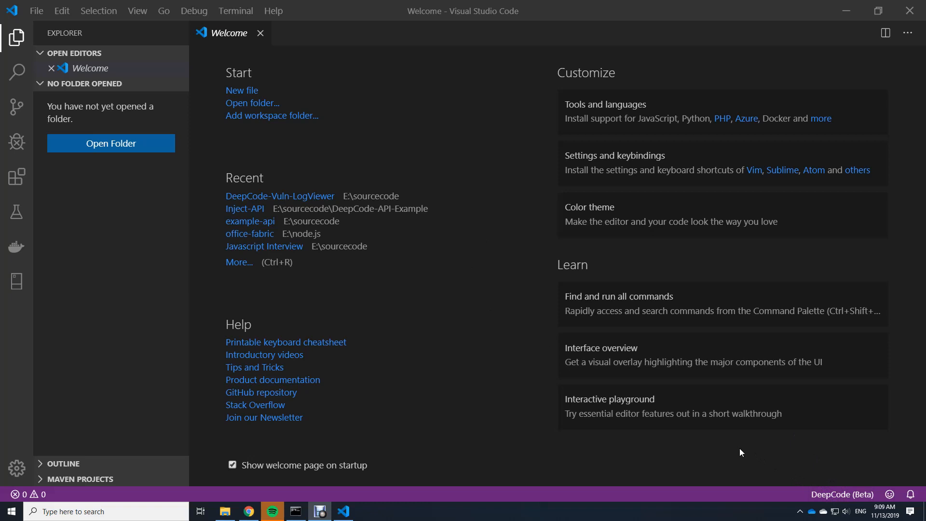
pyautogui.moveTo(531, 453)
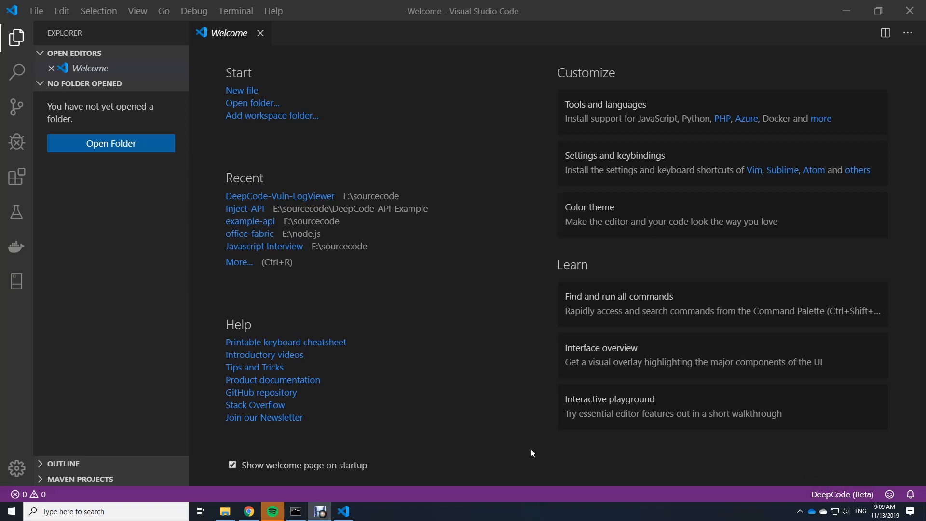
pyautogui.moveTo(505, 418)
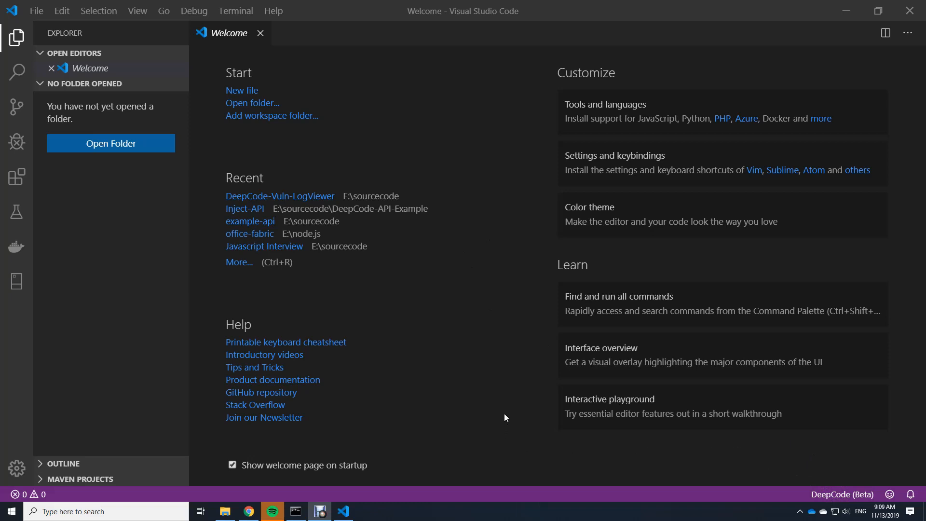
pyautogui.moveTo(505, 406)
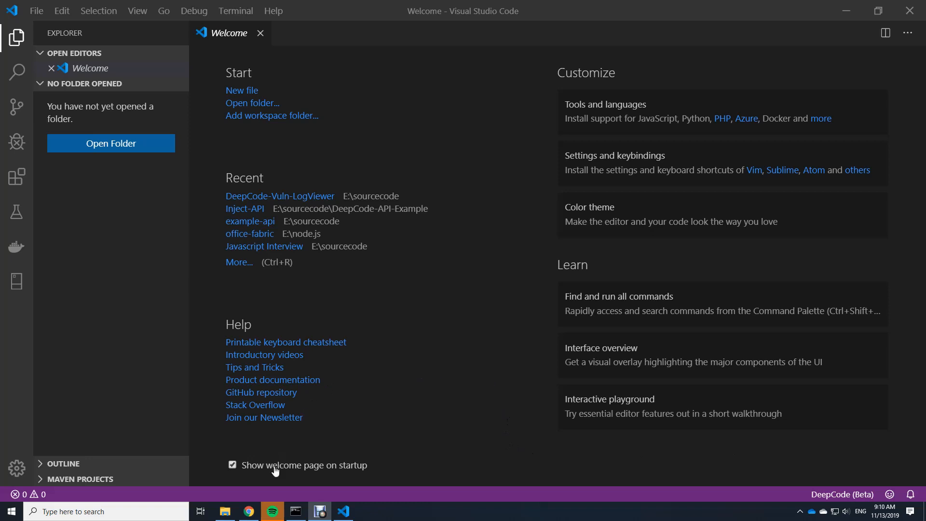
# Step: Bring the Chrome log viewer forward and open the Node13 log entries
pyautogui.click(247, 511)
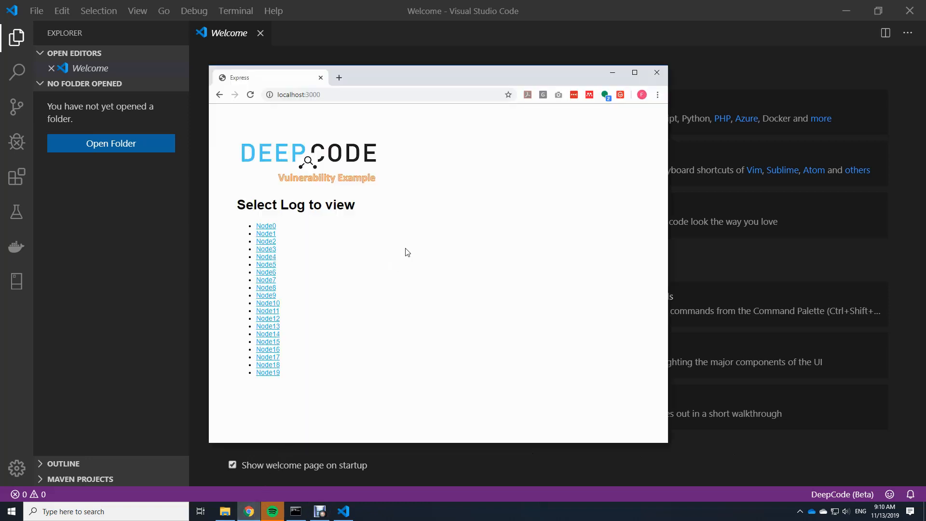
pyautogui.moveTo(412, 205)
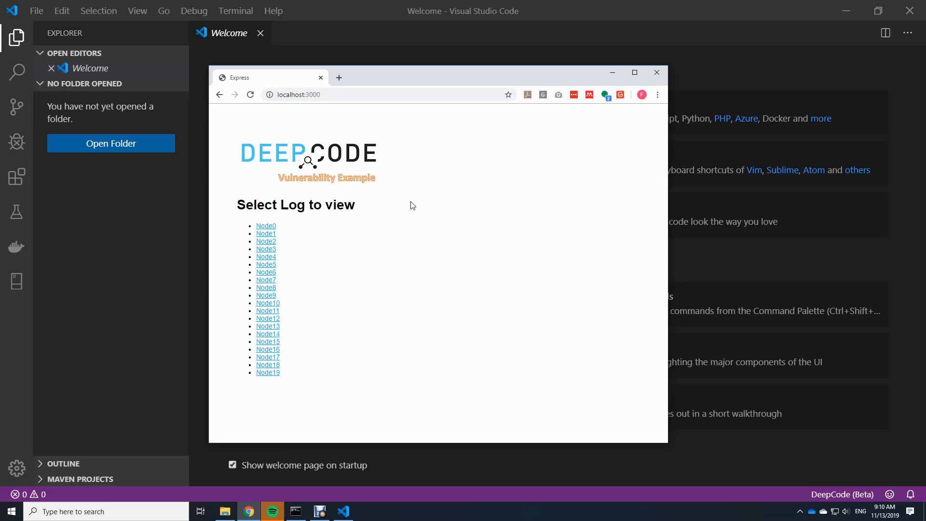
pyautogui.moveTo(328, 237)
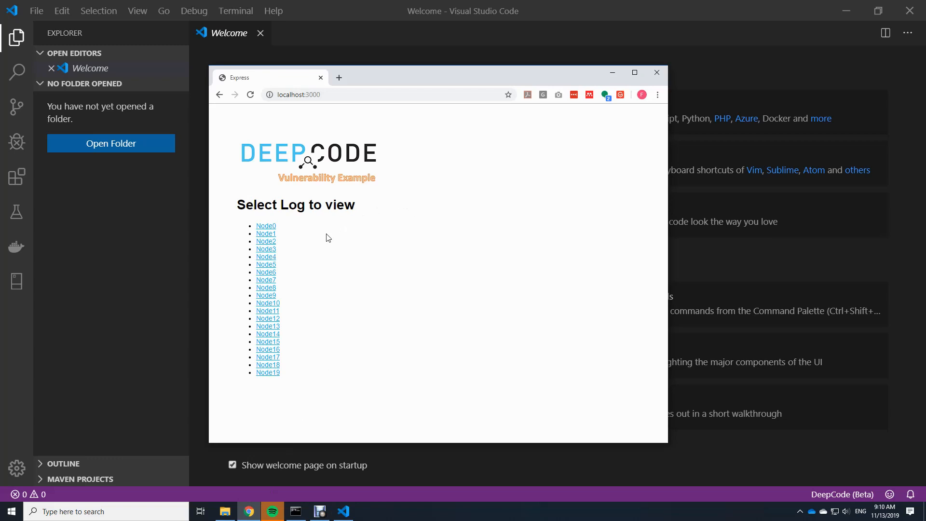
pyautogui.moveTo(266, 284)
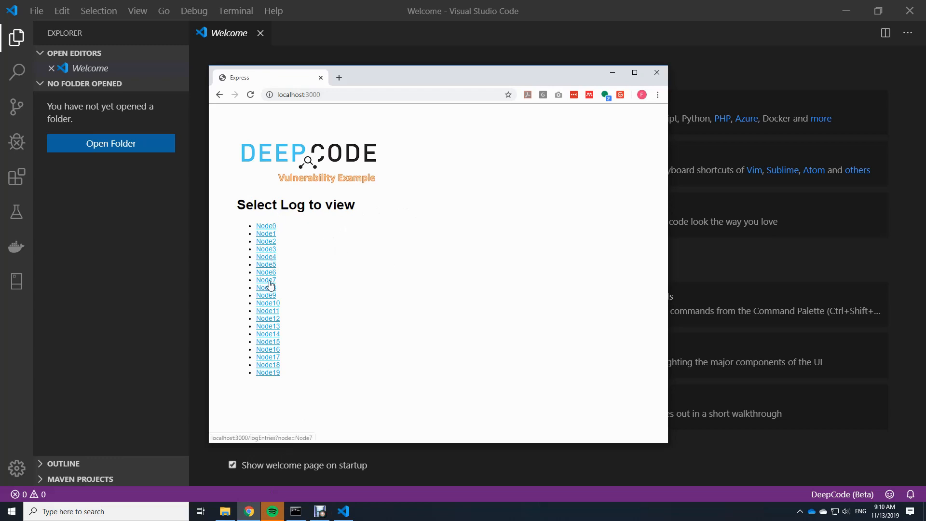
pyautogui.click(265, 296)
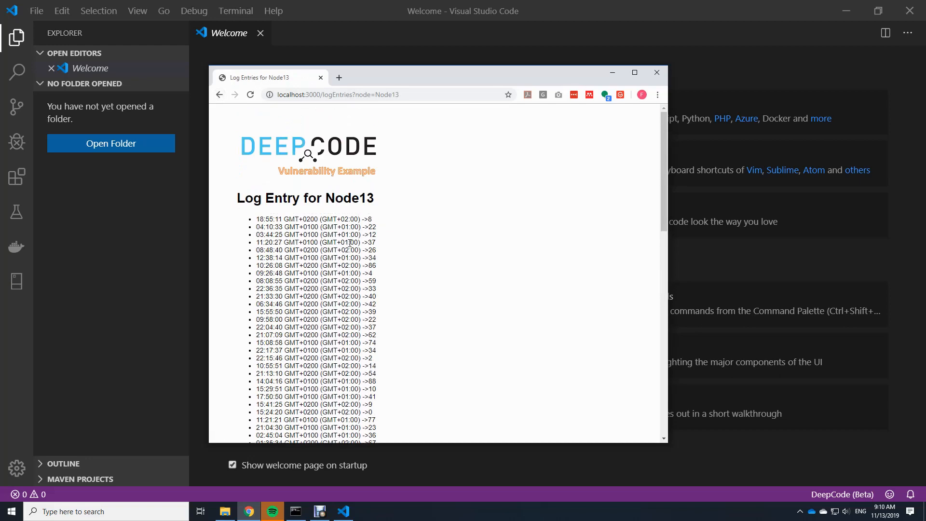
pyautogui.moveTo(360, 189)
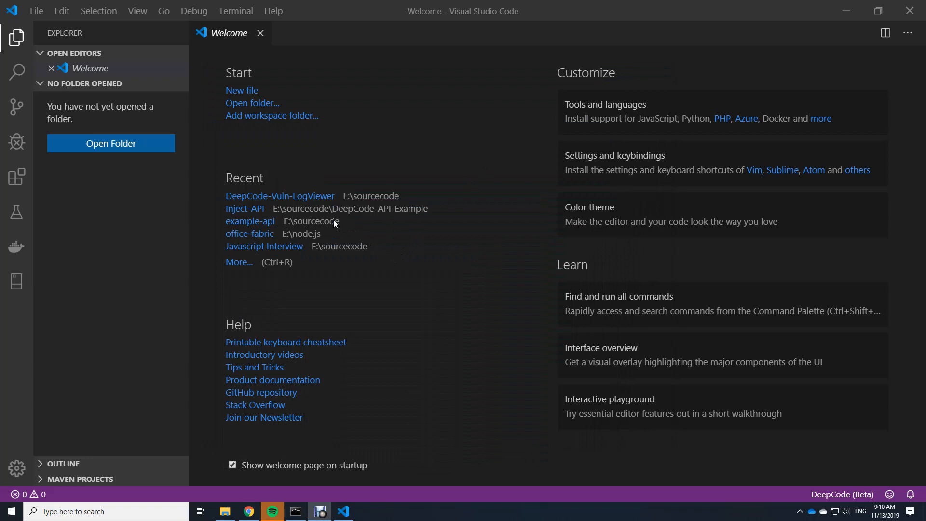
pyautogui.moveTo(102, 97)
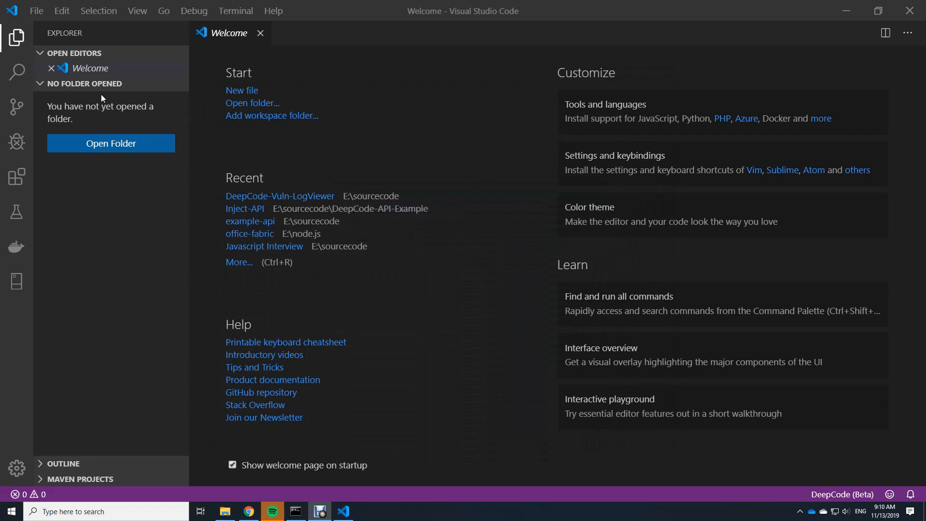
# Step: Start Open Folder and pick DeepCode-Vuln-LogViewer in the folder dialog
pyautogui.click(36, 11)
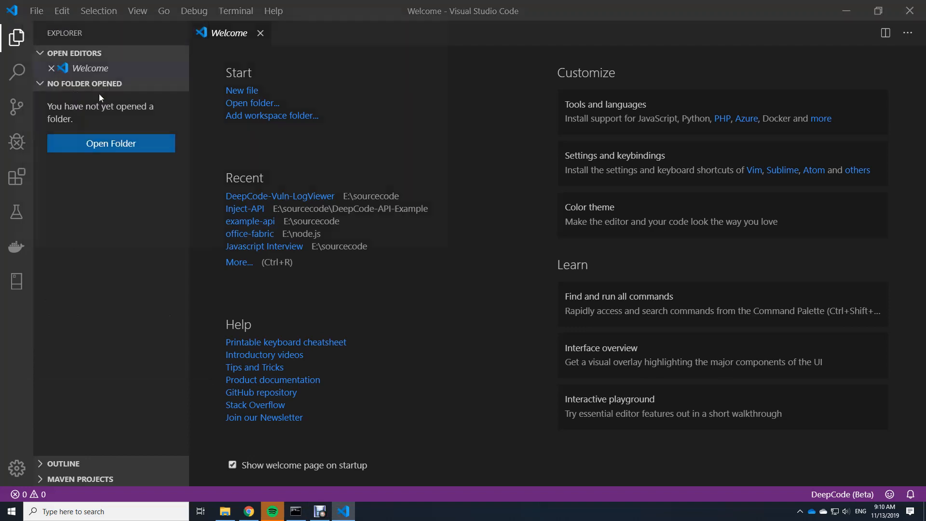
pyautogui.click(110, 143)
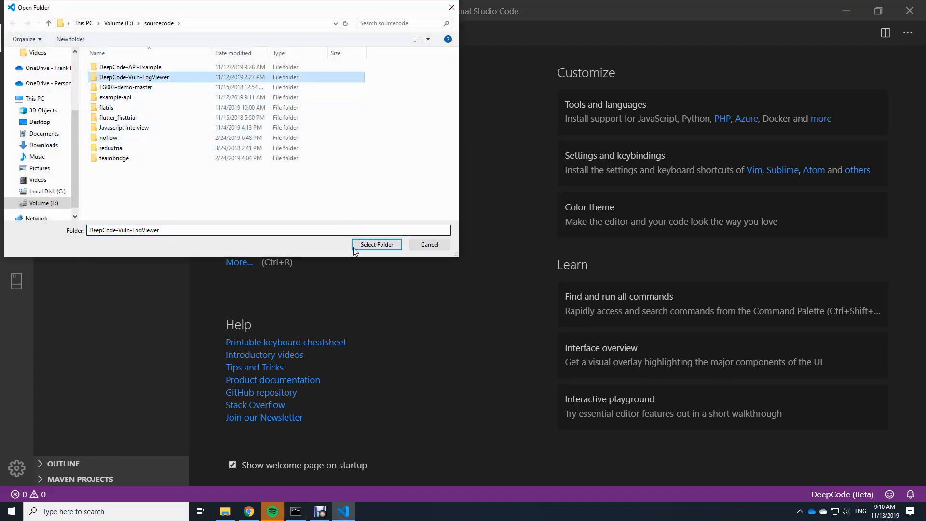
# Step: Confirm Select Folder to load the DeepCode-Vuln-LogViewer project
pyautogui.click(376, 244)
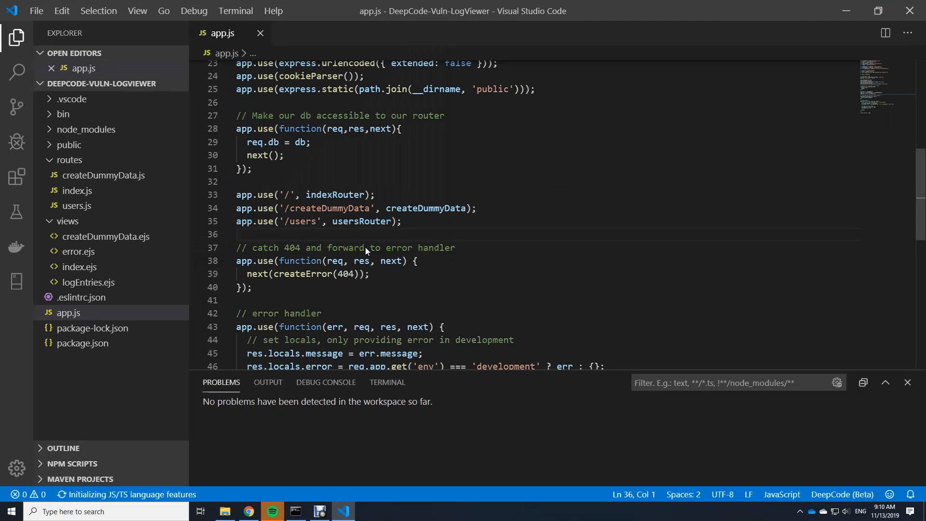
pyautogui.moveTo(129, 489)
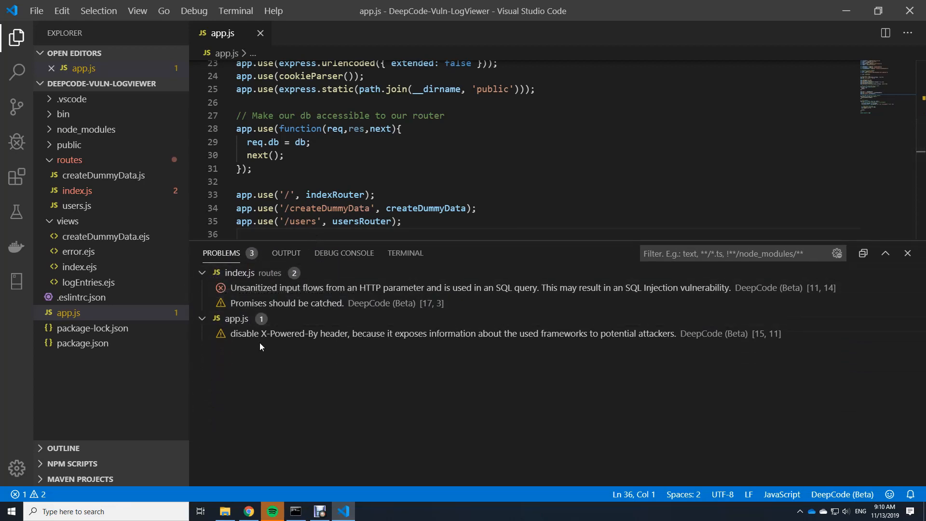
pyautogui.moveTo(285, 355)
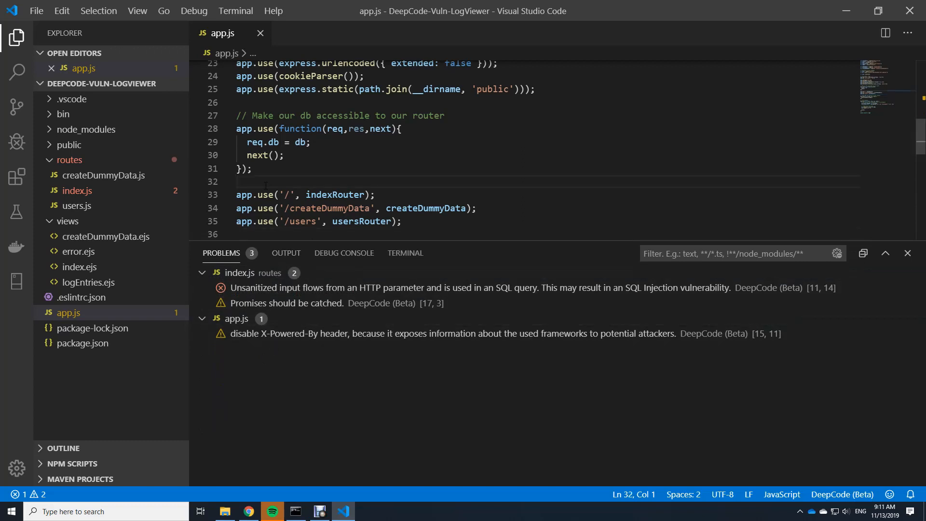
# Step: Type the stray text 'jksfd' into app.js, then delete it again
pyautogui.write('jksfd')
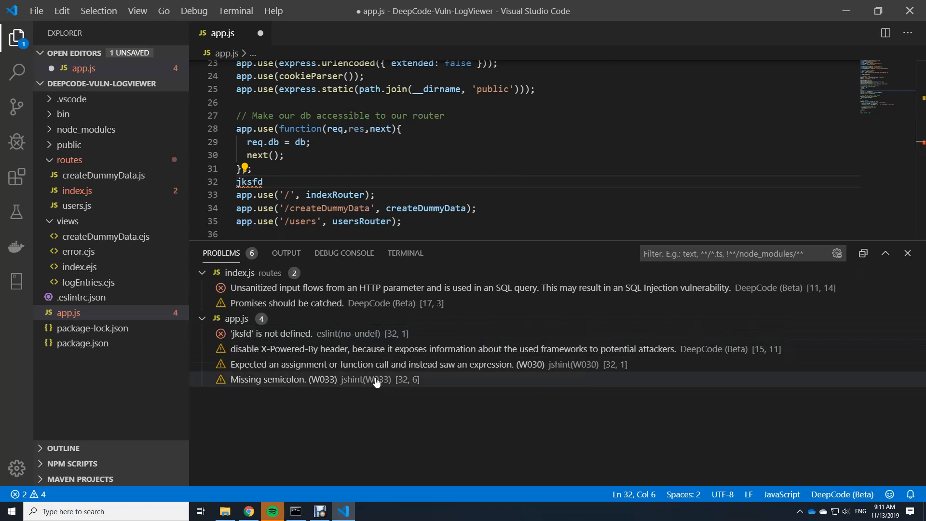
pyautogui.press('Backspace')
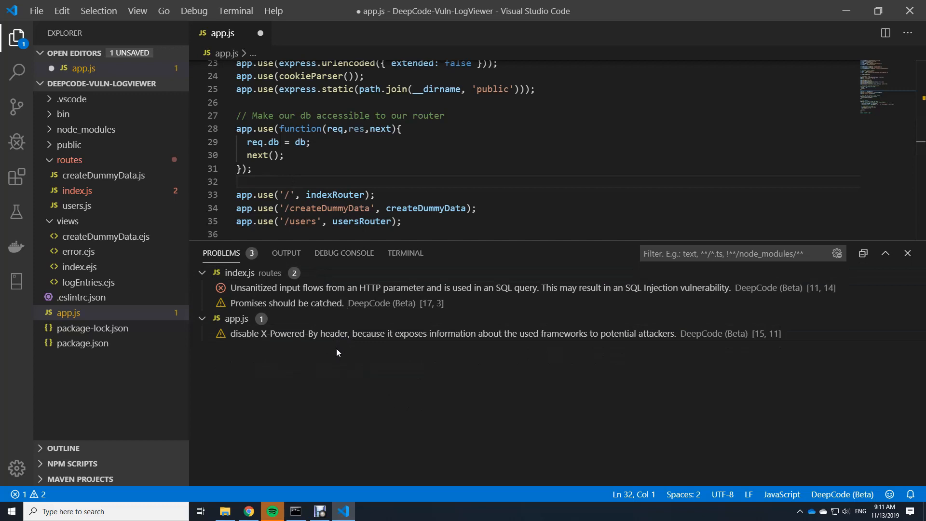
pyautogui.moveTo(316, 377)
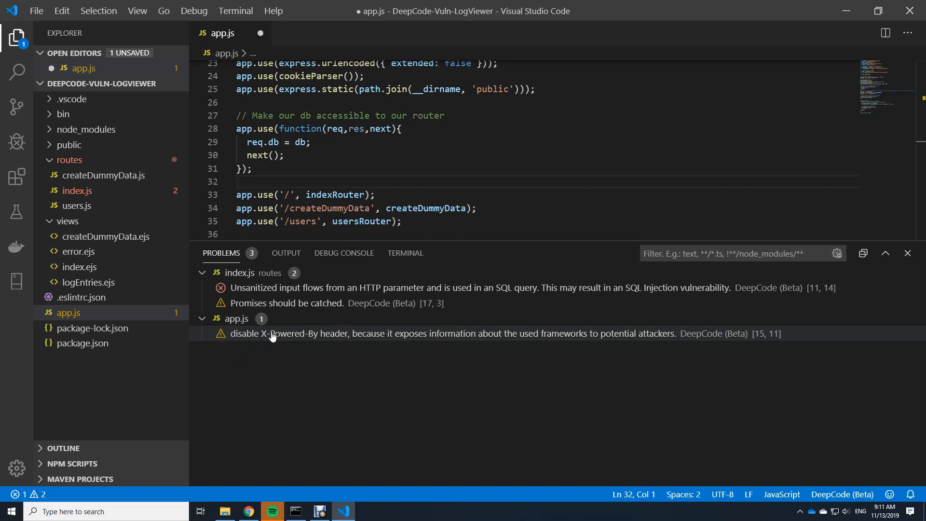
pyautogui.moveTo(339, 344)
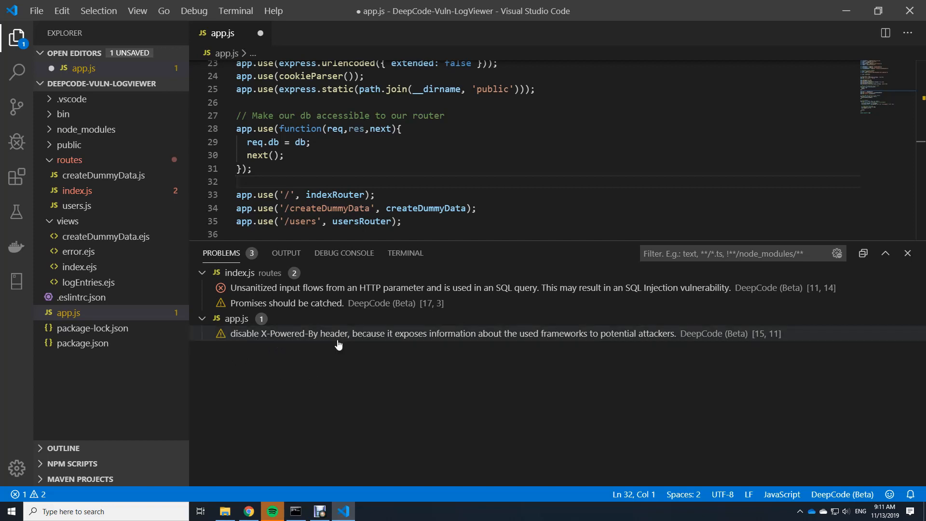
pyautogui.moveTo(430, 342)
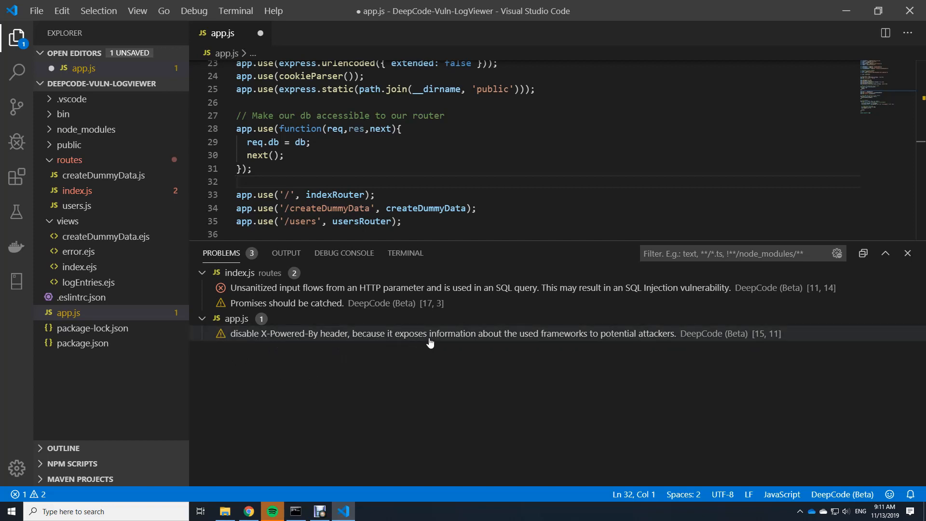
pyautogui.moveTo(522, 347)
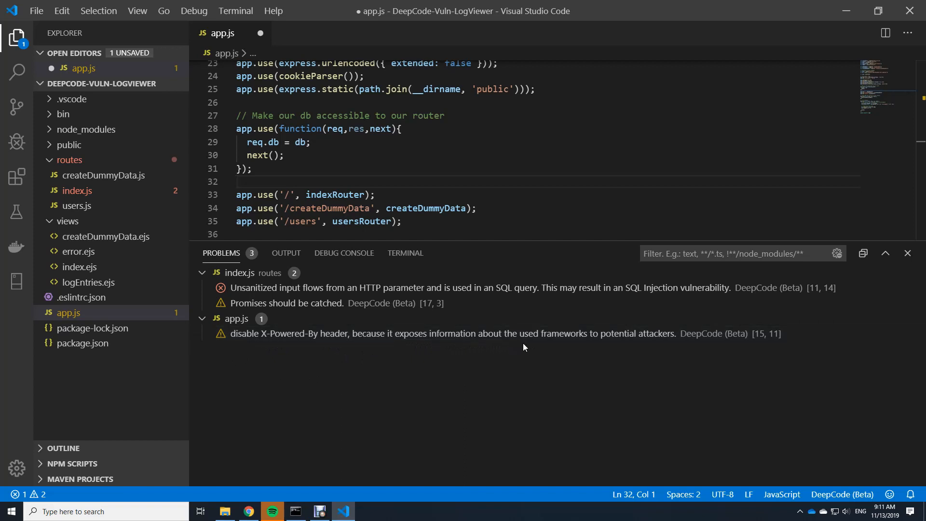
pyautogui.moveTo(489, 353)
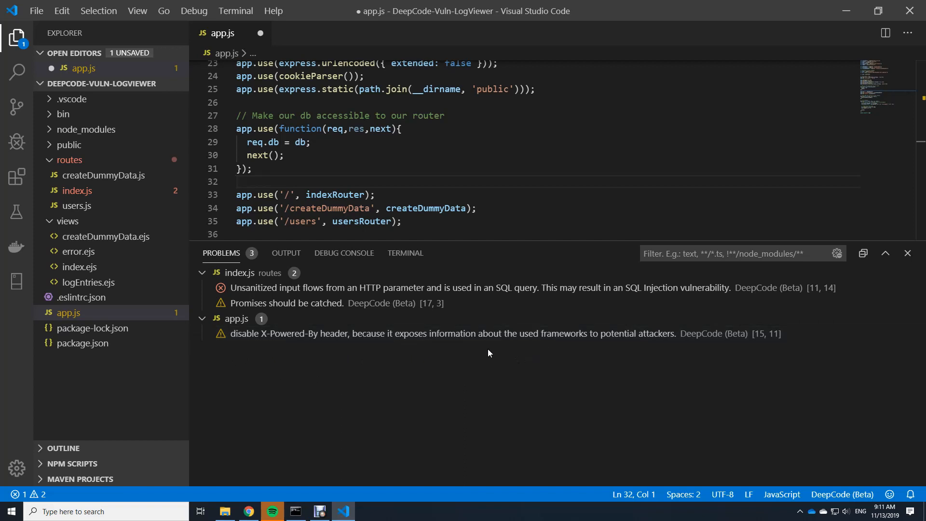
pyautogui.moveTo(465, 343)
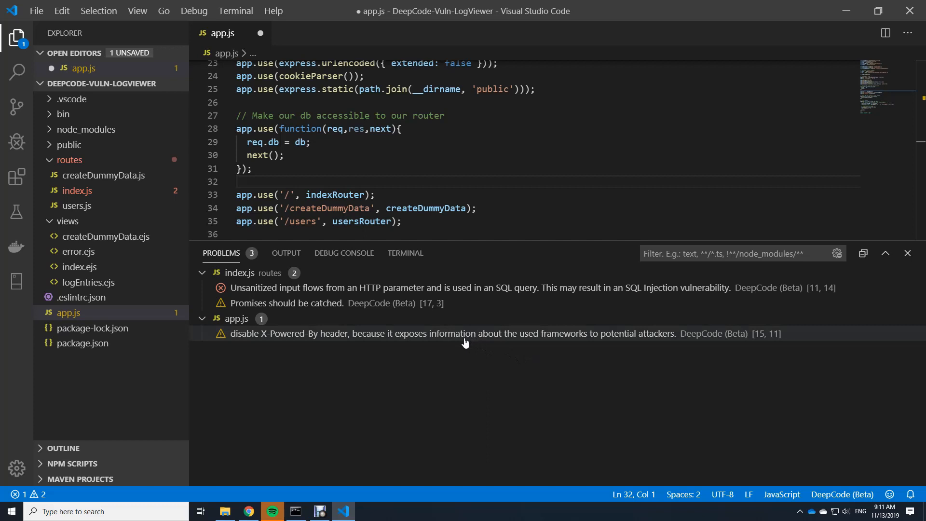
pyautogui.moveTo(404, 341)
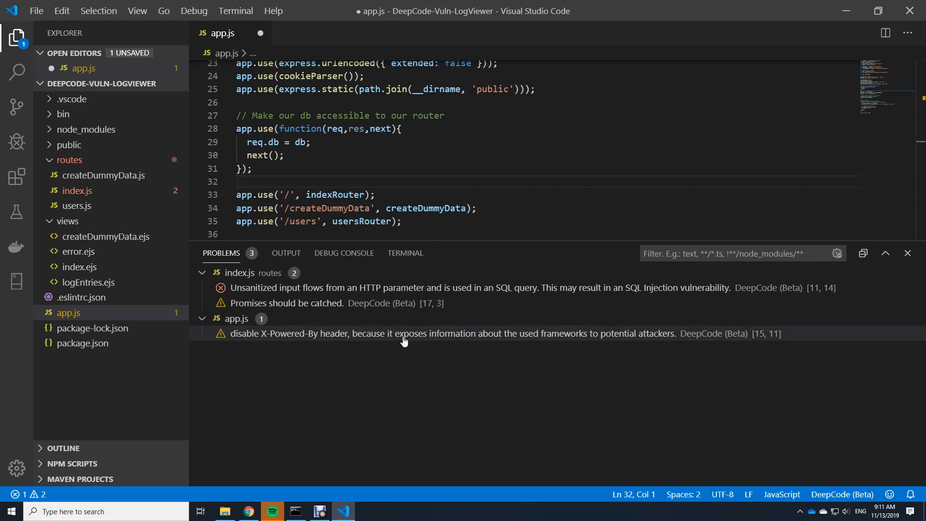
pyautogui.moveTo(401, 338)
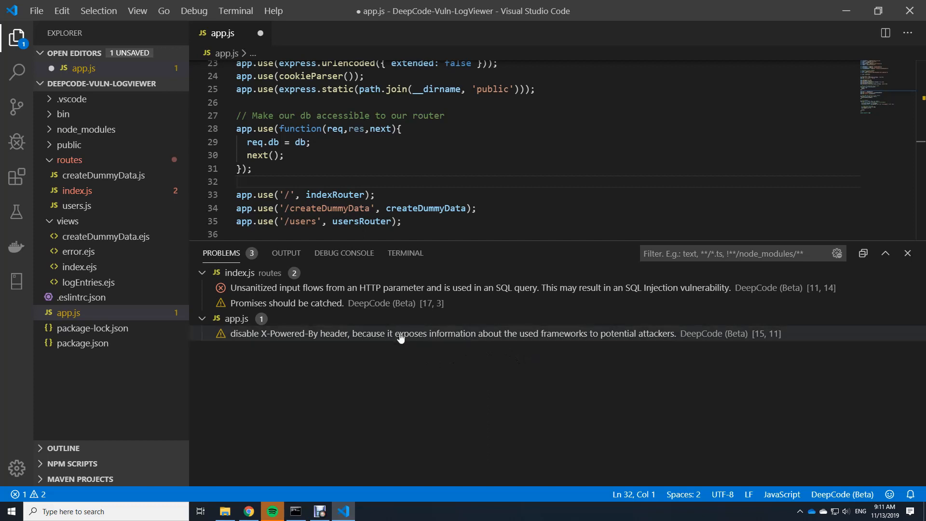
pyautogui.moveTo(399, 338)
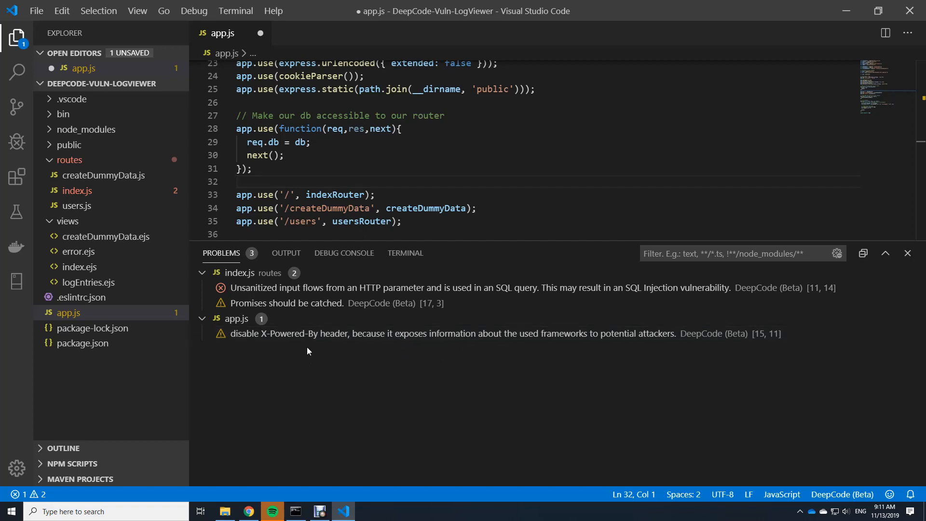
pyautogui.moveTo(282, 303)
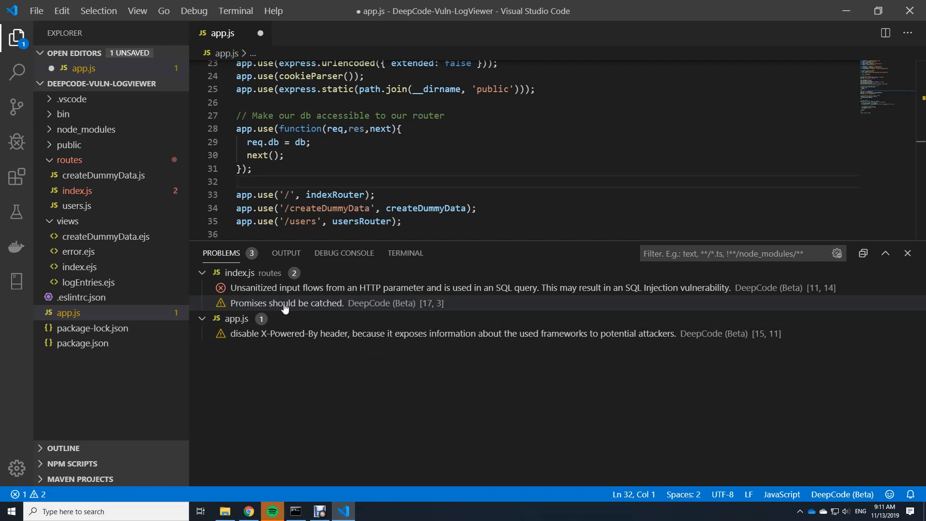
# Step: Jump to line 17 of routes/index.js via the 'Promises should be catched' finding
pyautogui.click(287, 303)
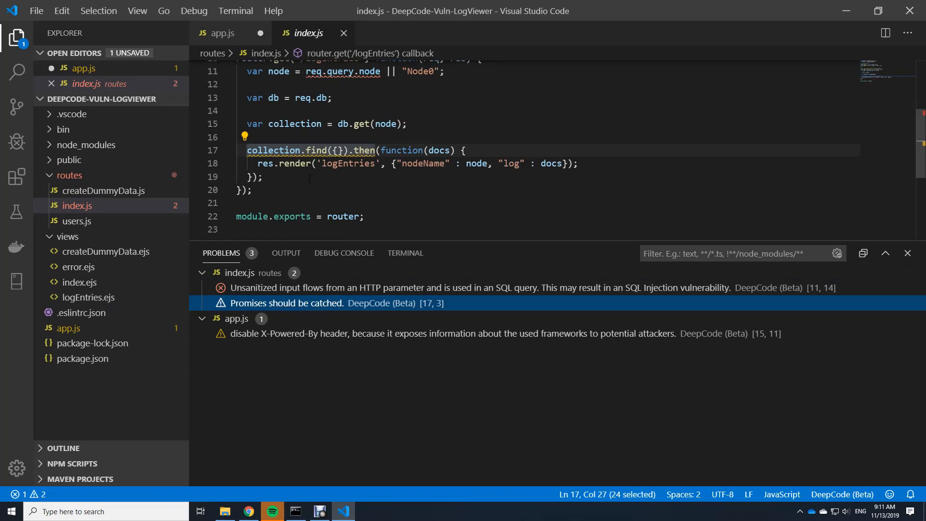
pyautogui.moveTo(274, 150)
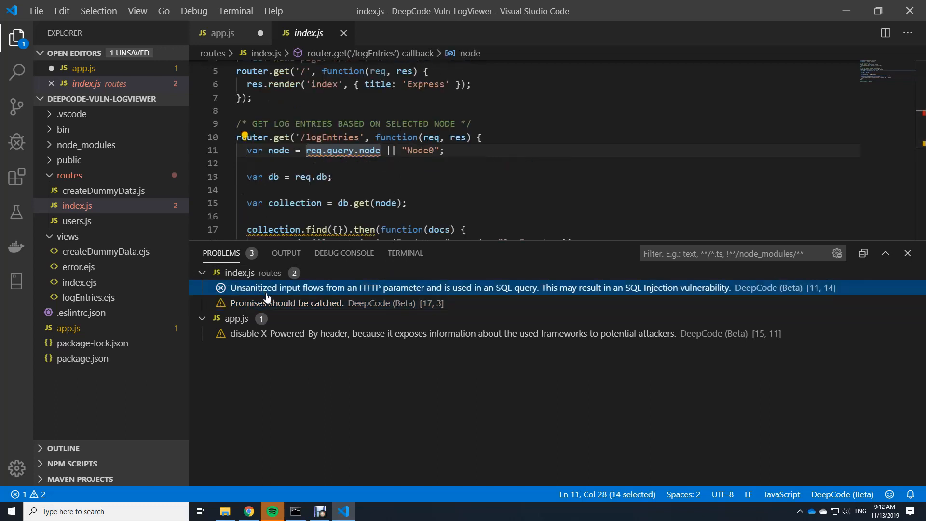
pyautogui.moveTo(316, 270)
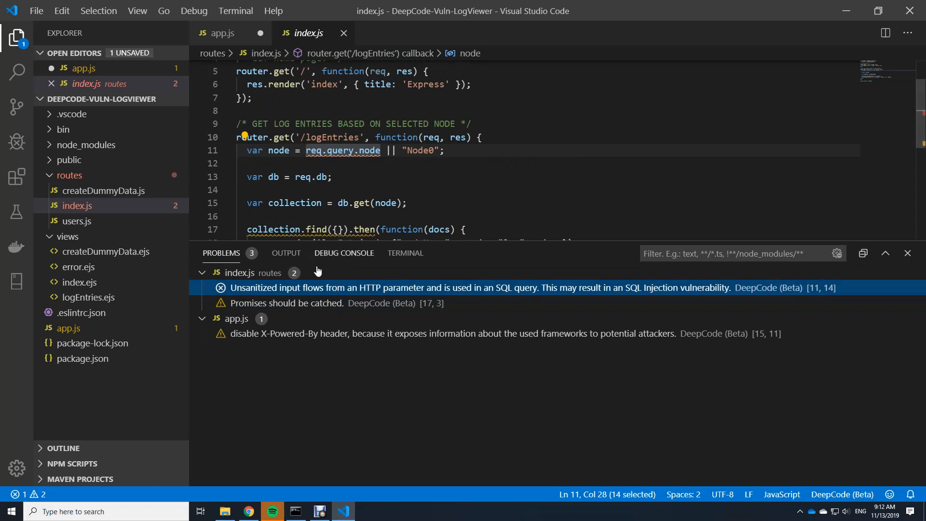
pyautogui.moveTo(398, 299)
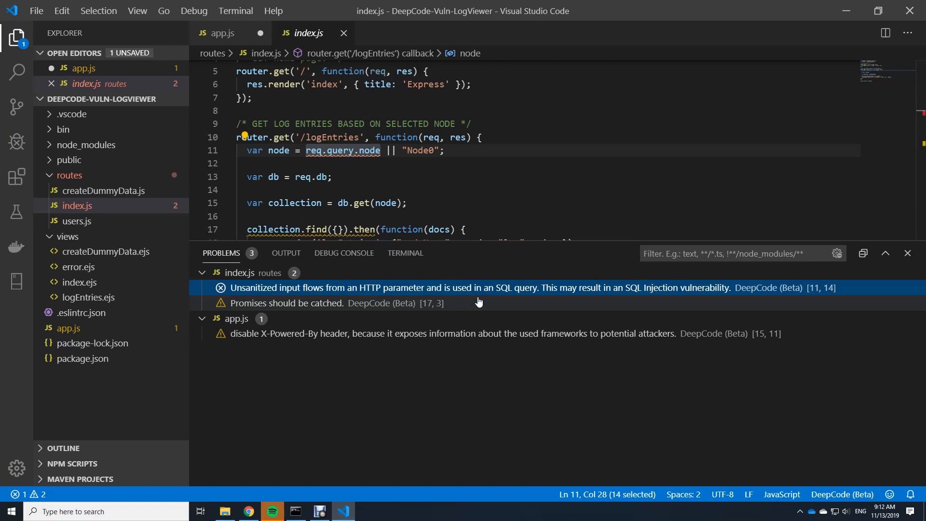
pyautogui.moveTo(630, 294)
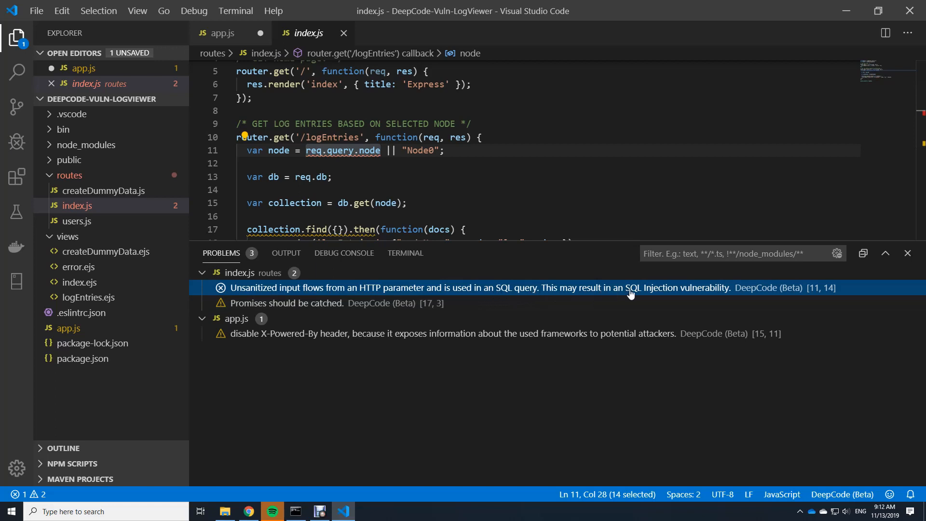
pyautogui.moveTo(664, 297)
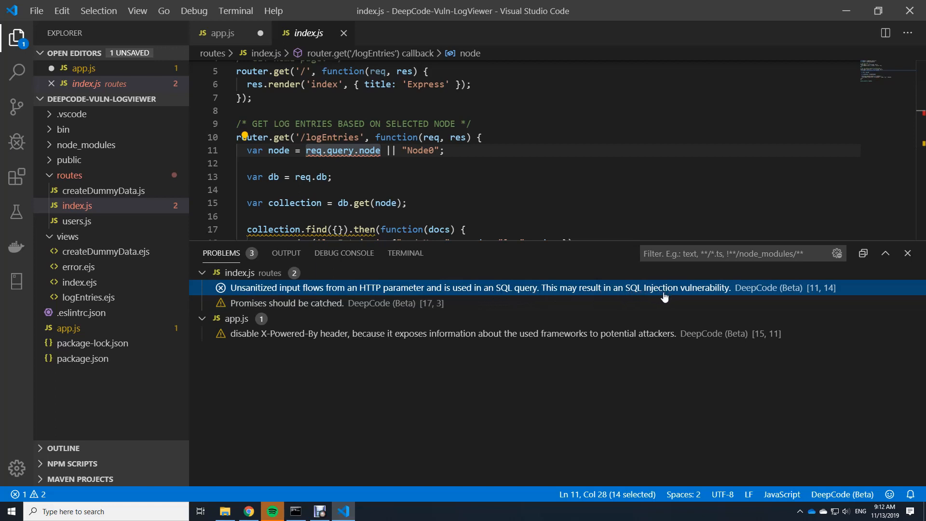
pyautogui.moveTo(596, 310)
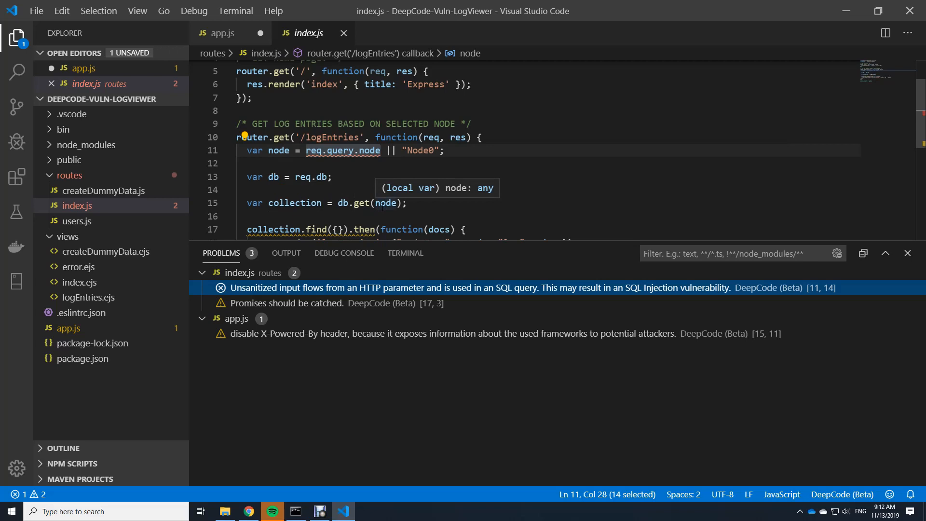
pyautogui.moveTo(382, 204)
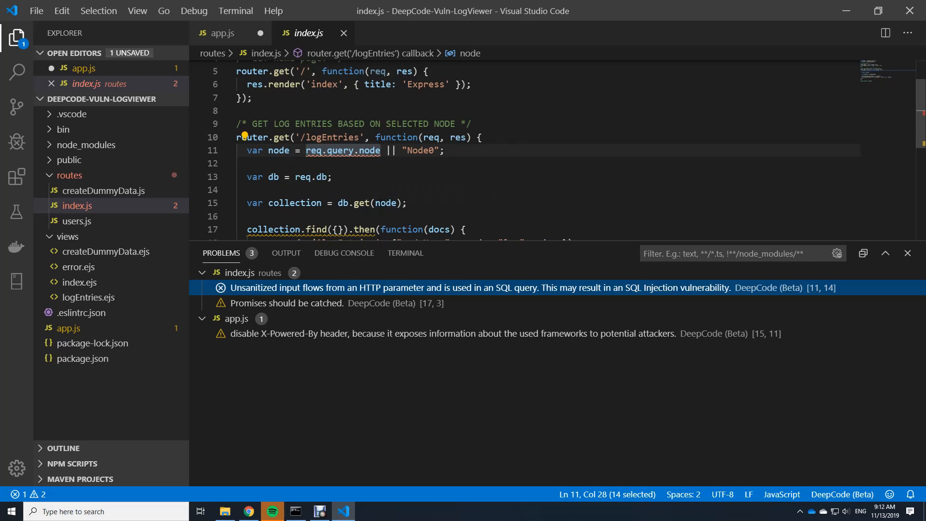
pyautogui.moveTo(391, 217)
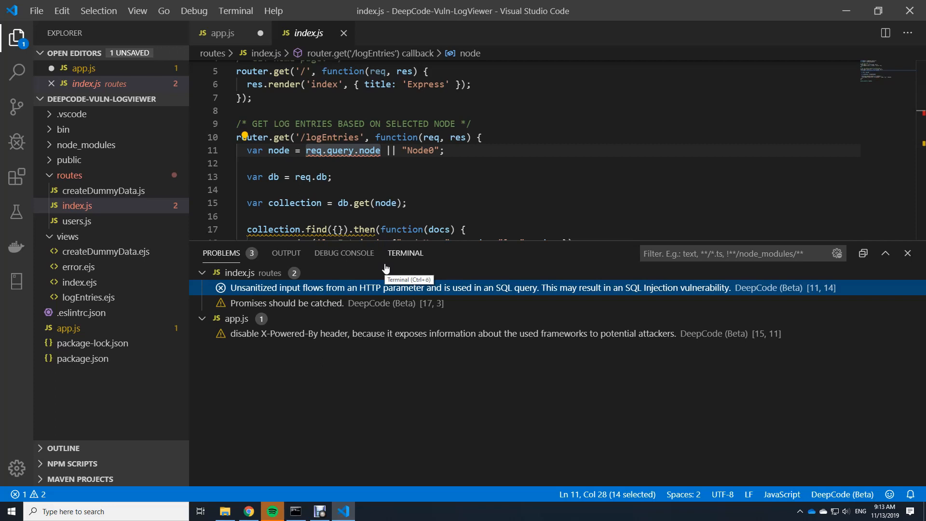
pyautogui.moveTo(385, 271)
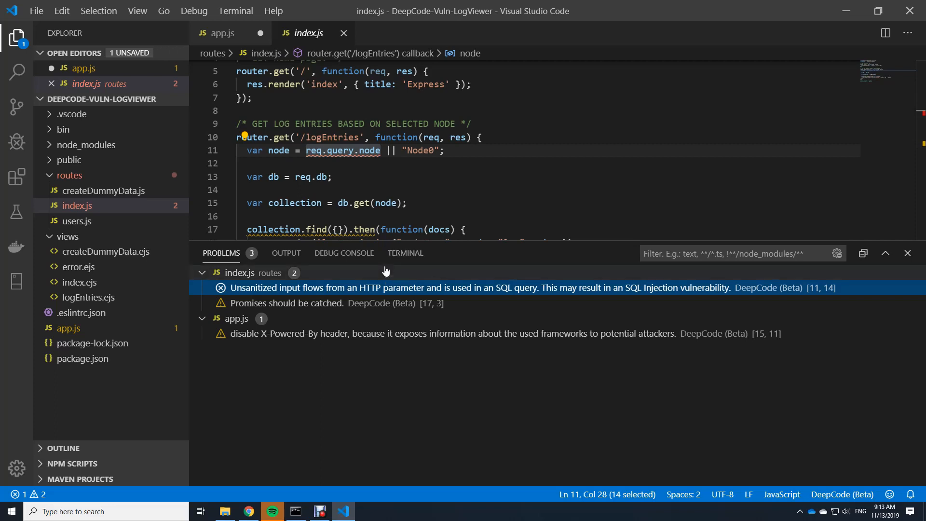